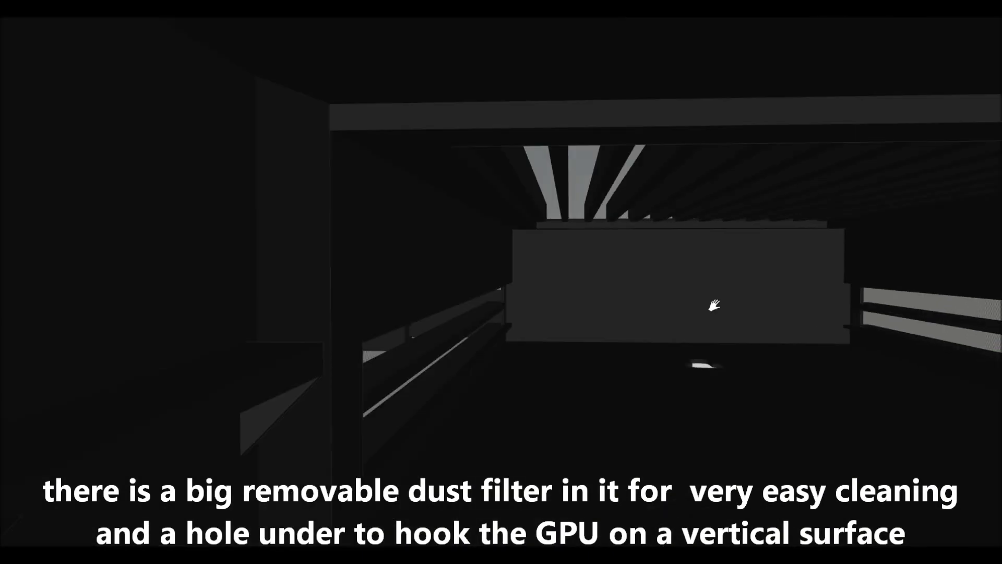
Orbit the enclosure to view the interior straight on, centred on the dust filter and mounting hole.
left_click_drag(714, 304, 569, 303)
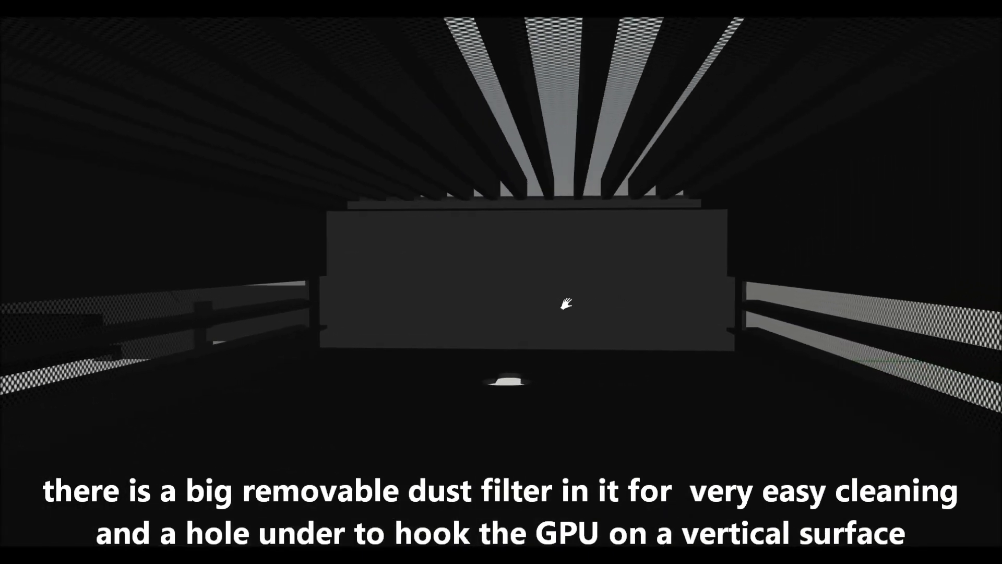